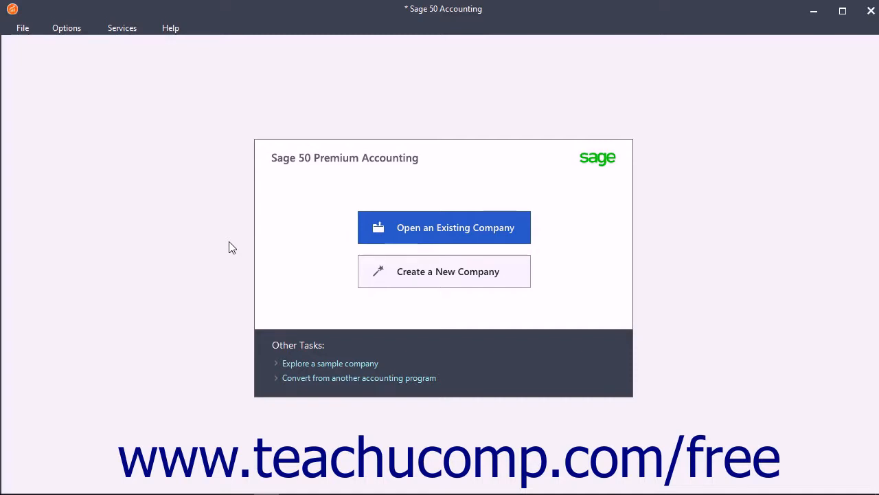
pyautogui.moveTo(184, 228)
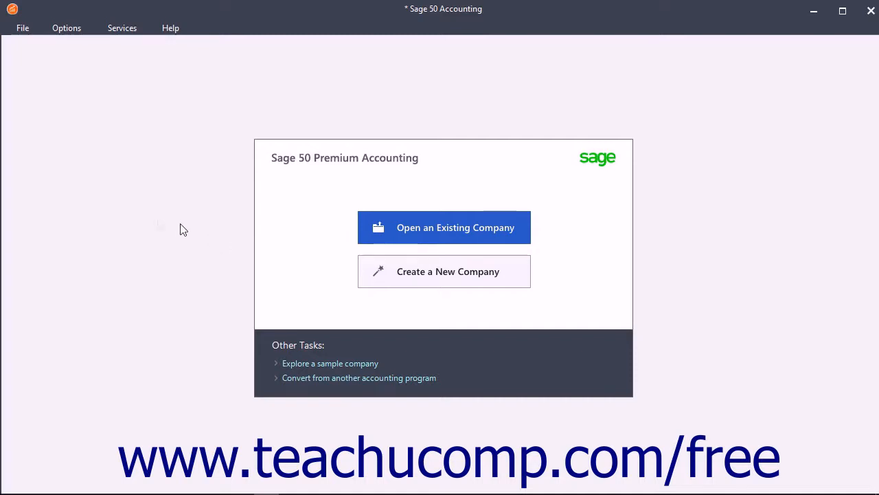
# Bring up the File menu on the Sage 50 start screen with no company open.
pyautogui.click(23, 28)
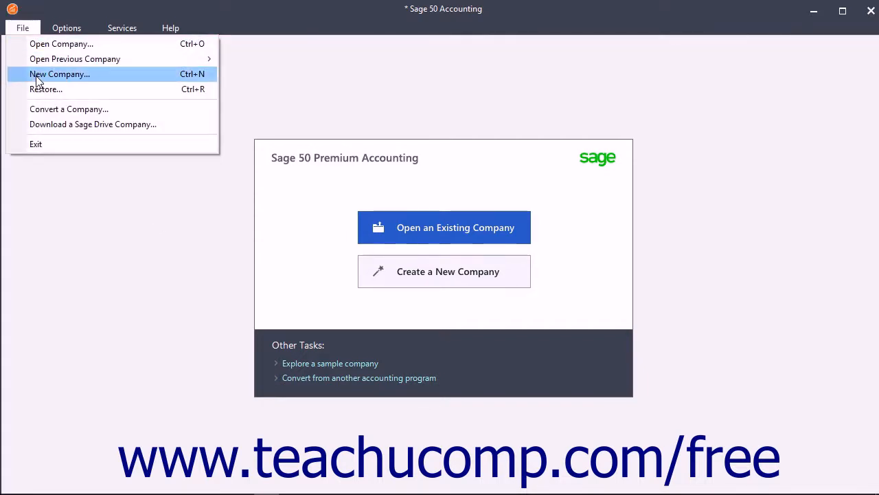
# Start the Create a New Company wizard from File > New Company.
pyautogui.click(59, 74)
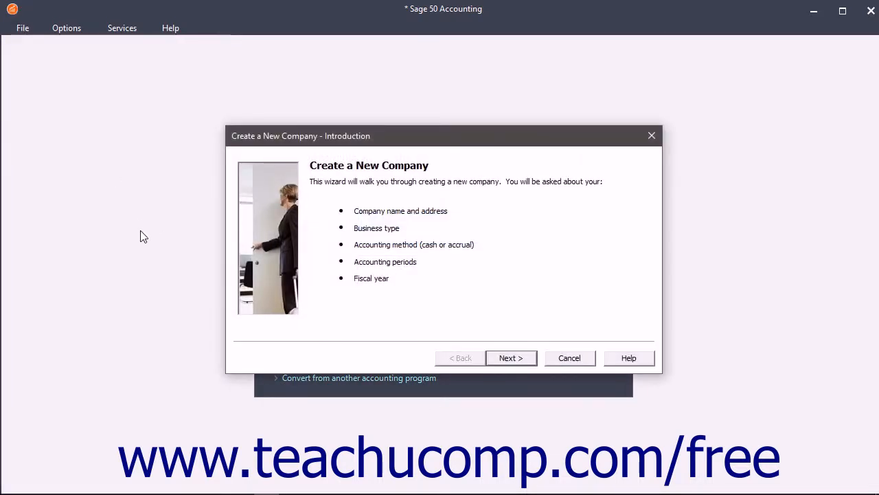
pyautogui.moveTo(260, 155)
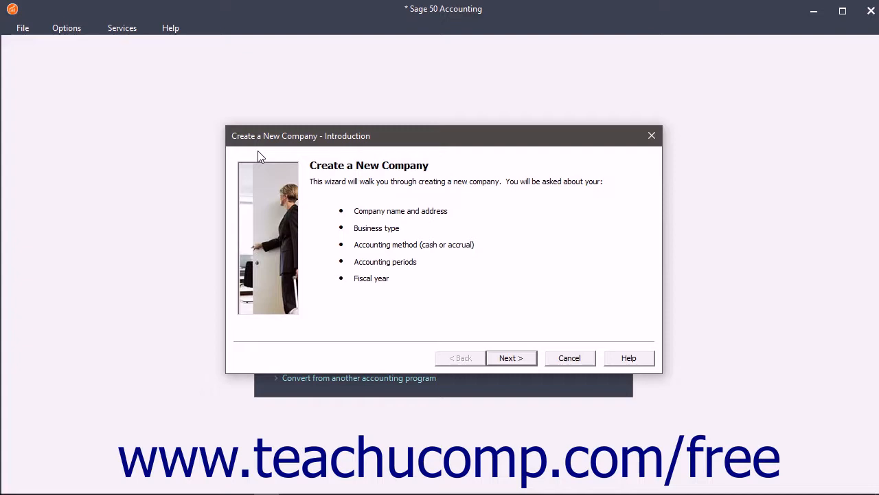
pyautogui.moveTo(289, 173)
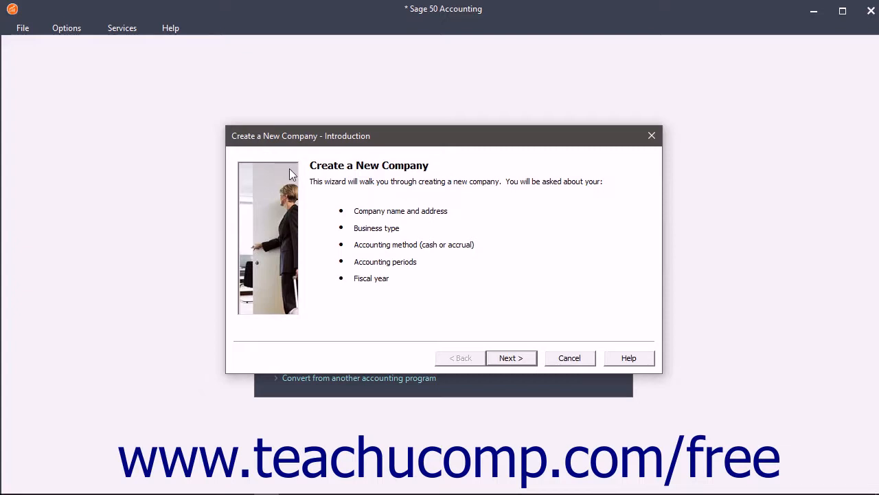
pyautogui.moveTo(433, 246)
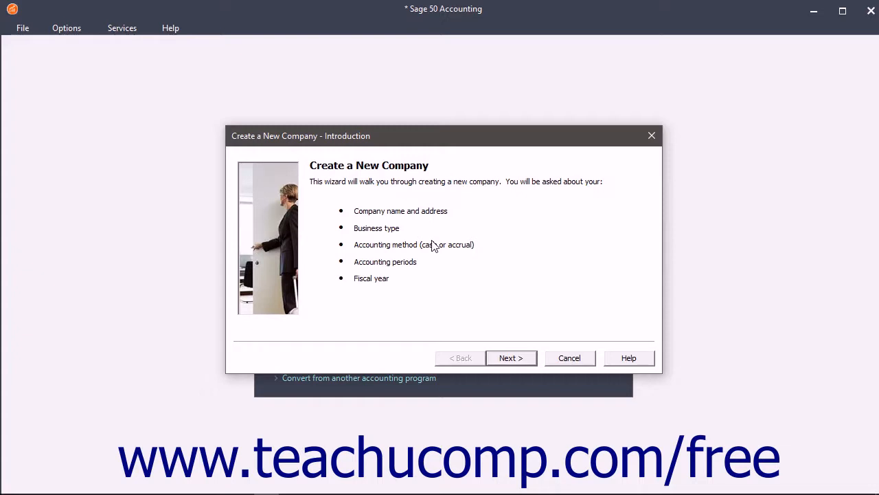
pyautogui.moveTo(512, 358)
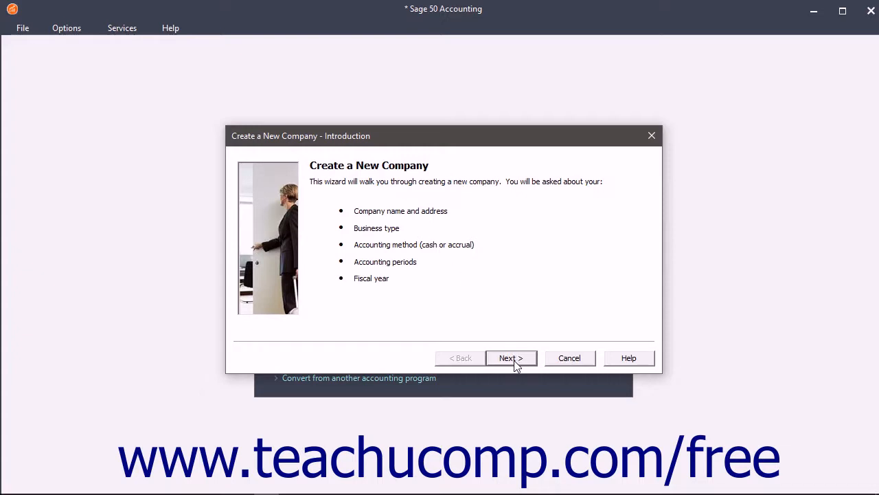
# Advance to the Company Information page and show its help topic.
pyautogui.click(511, 358)
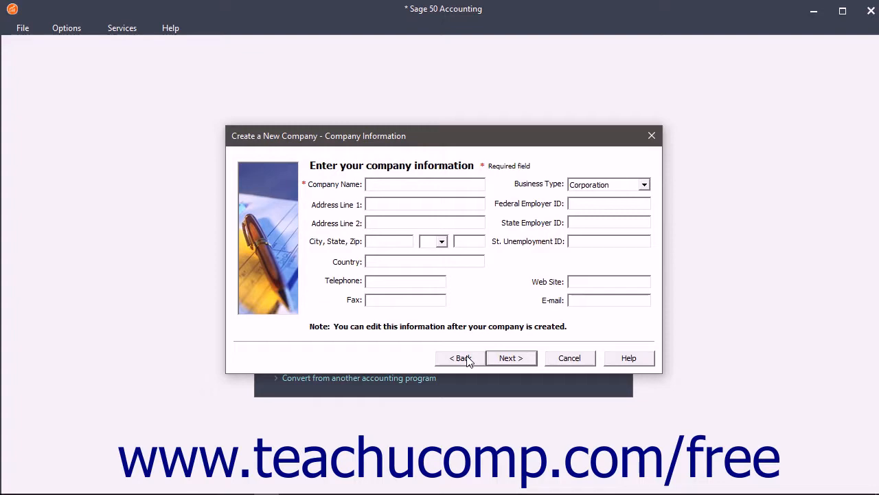
pyautogui.click(629, 358)
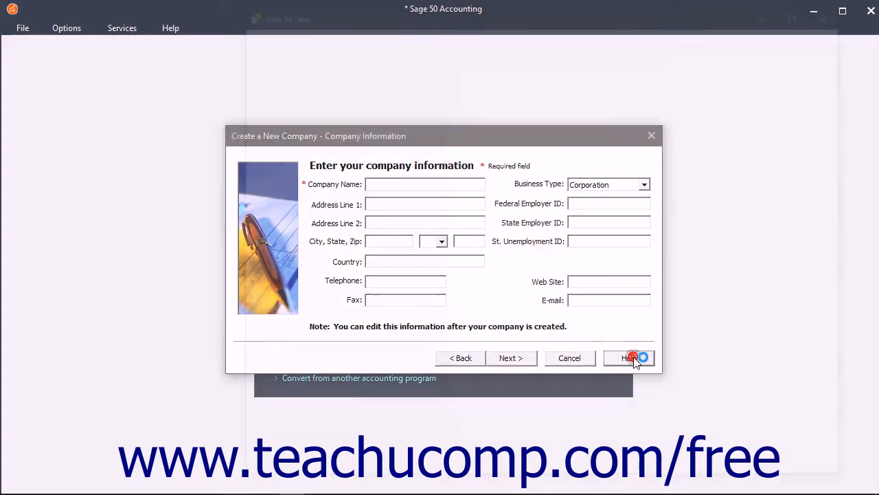
pyautogui.click(627, 358)
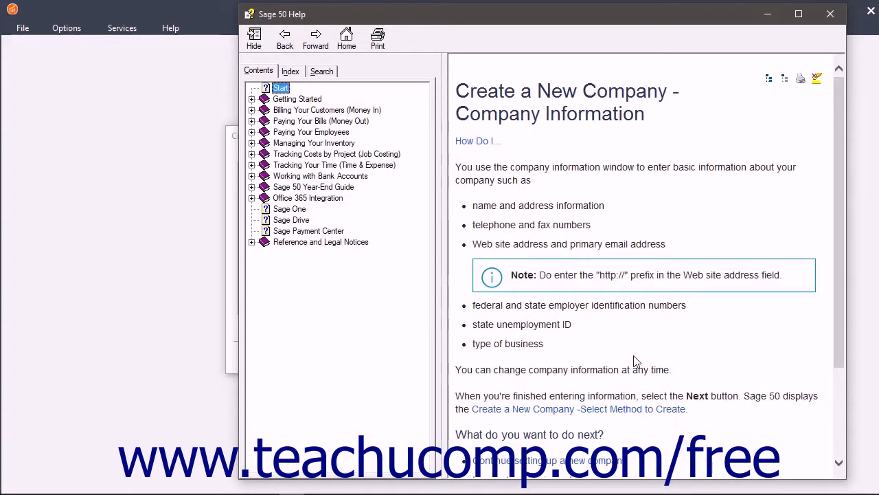
pyautogui.moveTo(676, 272)
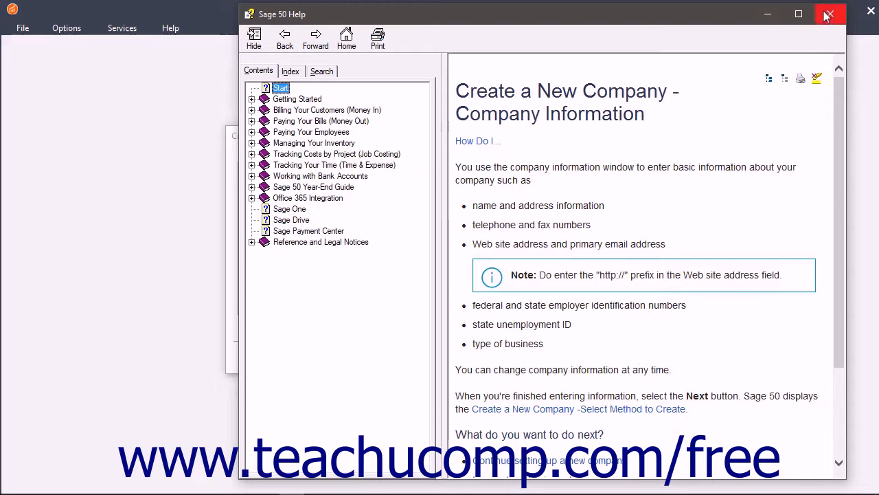
# Dismiss the help window and enter 'testco' as the company name.
pyautogui.click(829, 13)
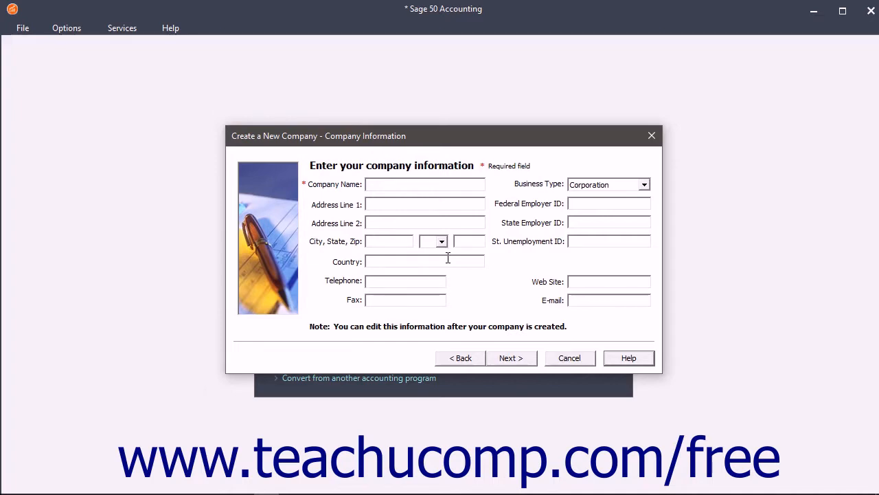
pyautogui.click(425, 184)
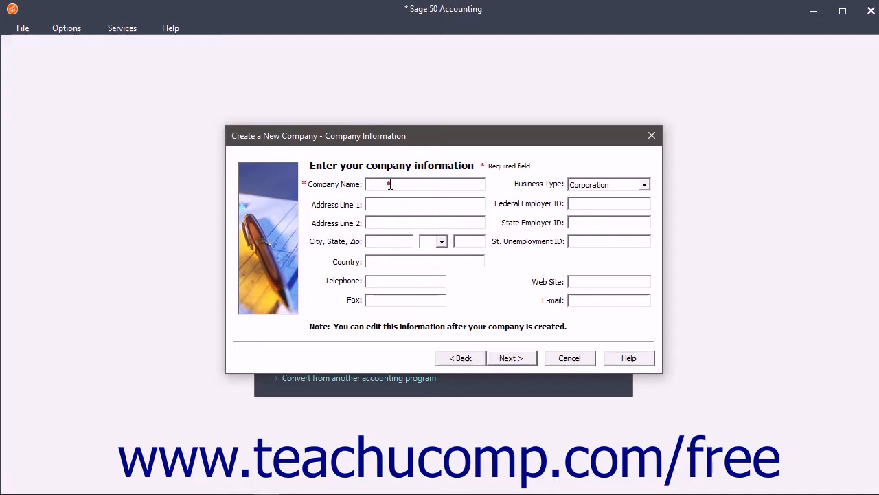
pyautogui.write('testco')
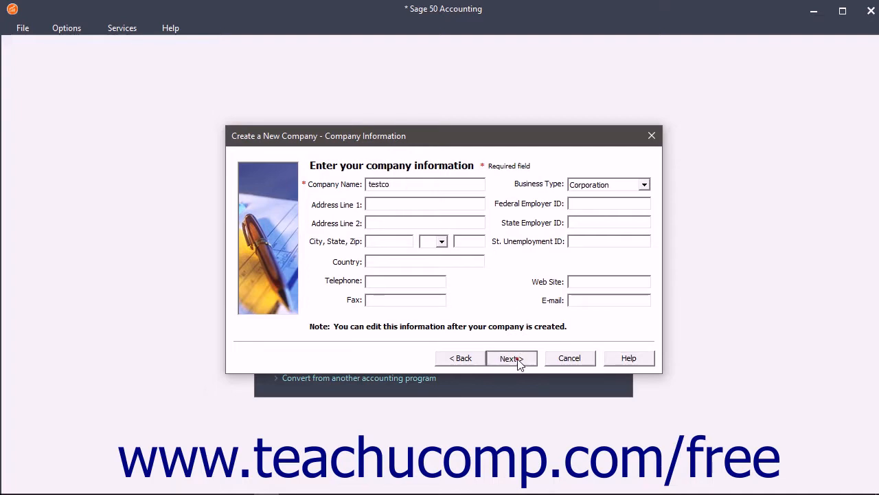
# Continue past setup method using a sample business type, reaching the Business Type page.
pyautogui.click(511, 358)
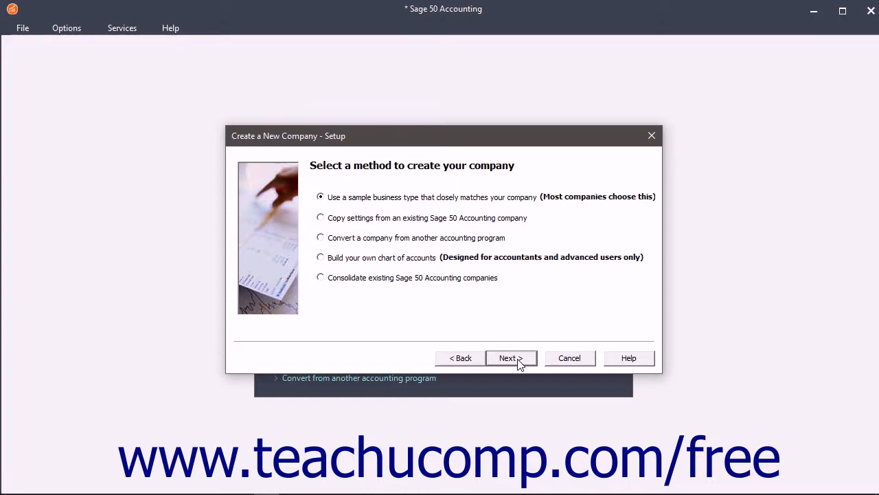
pyautogui.moveTo(525, 319)
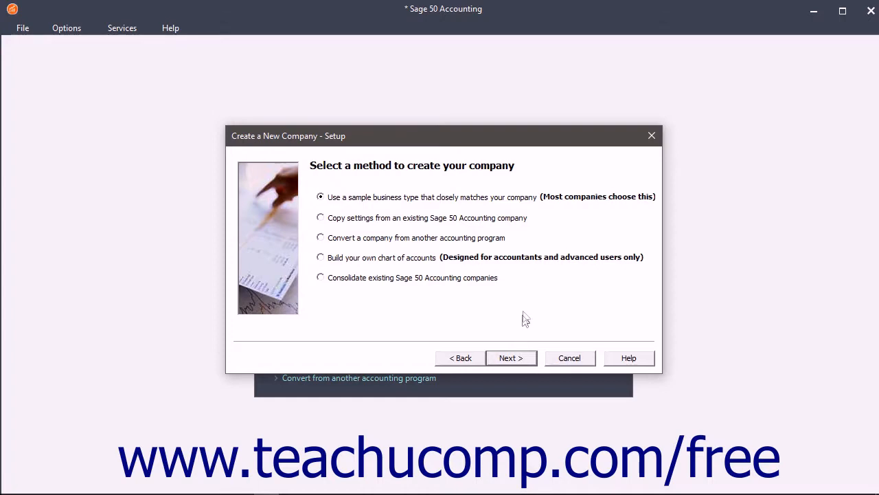
pyautogui.moveTo(515, 240)
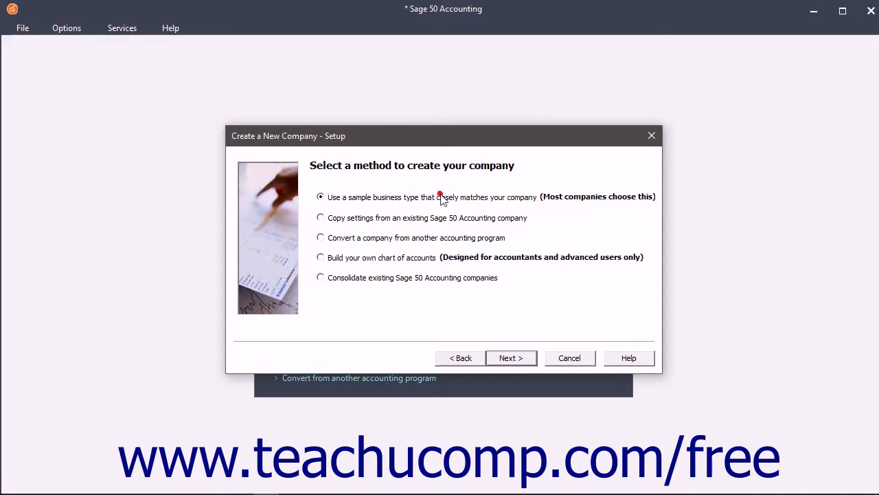
pyautogui.click(511, 357)
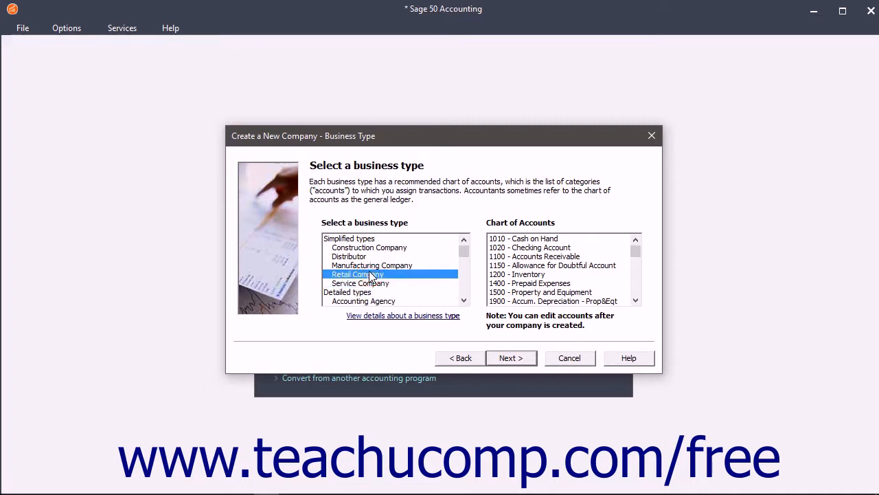
pyautogui.moveTo(457, 298)
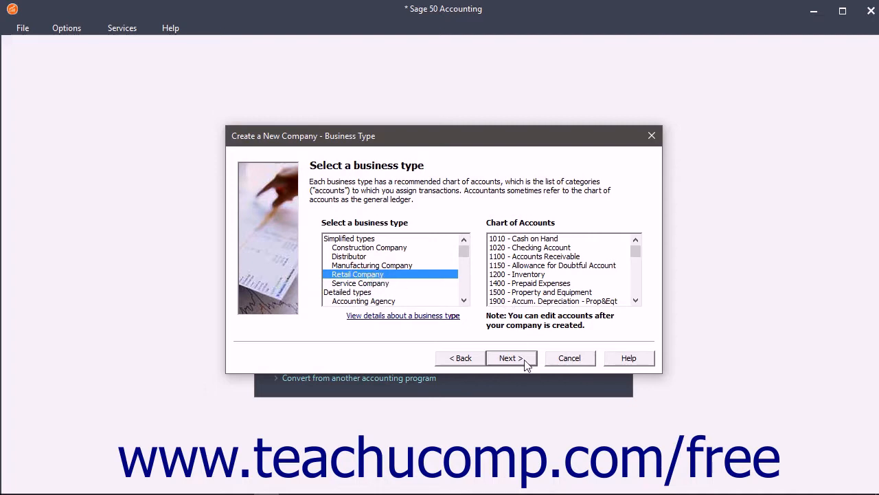
# Accept Retail Company as the business type, reaching the Accounting Method page.
pyautogui.click(509, 358)
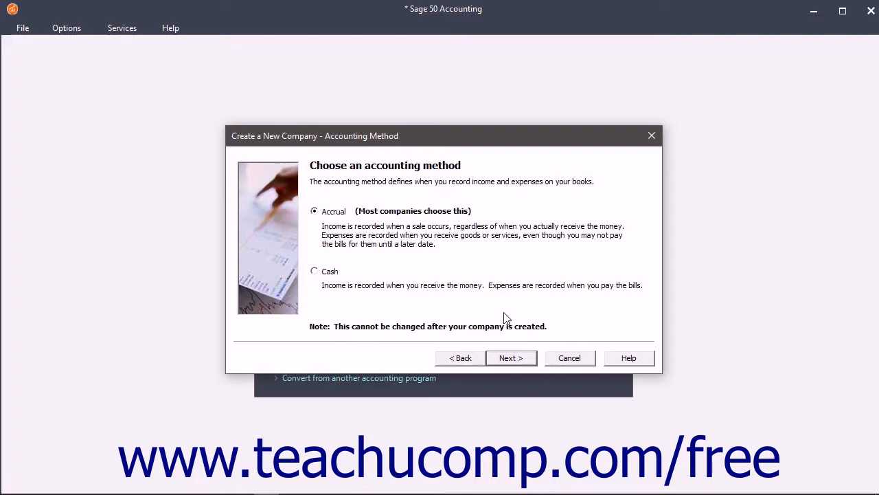
# Accept Accrual accounting, reaching the Posting Method page with Real Time selected.
pyautogui.click(511, 358)
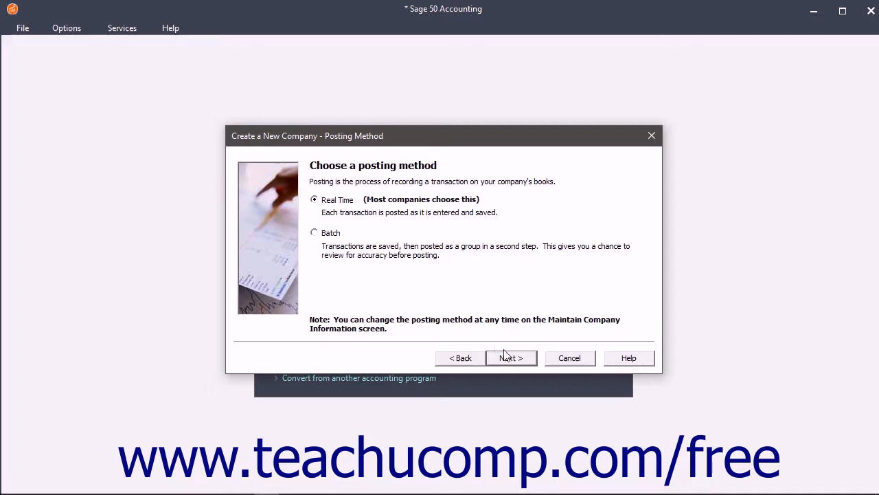
pyautogui.moveTo(355, 243)
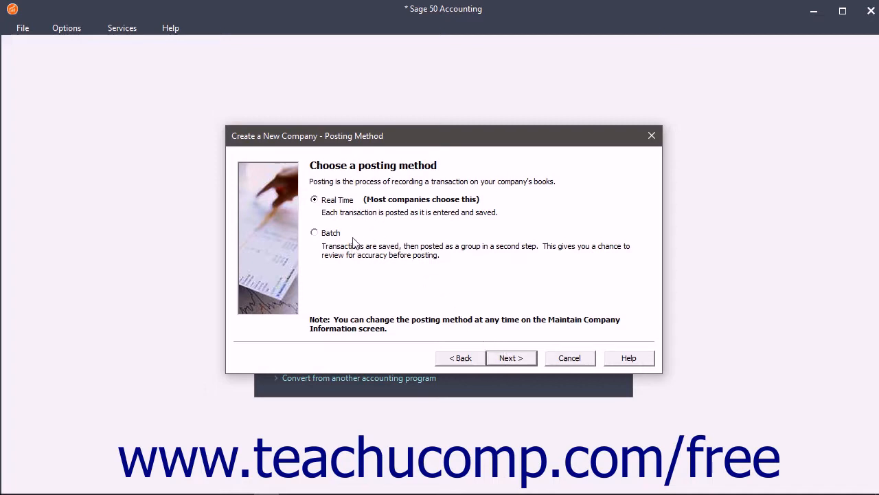
pyautogui.moveTo(350, 268)
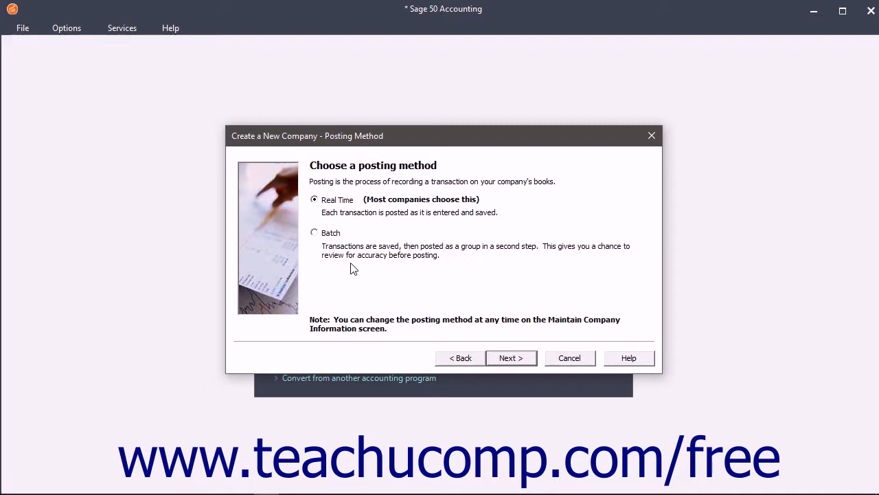
pyautogui.moveTo(491, 356)
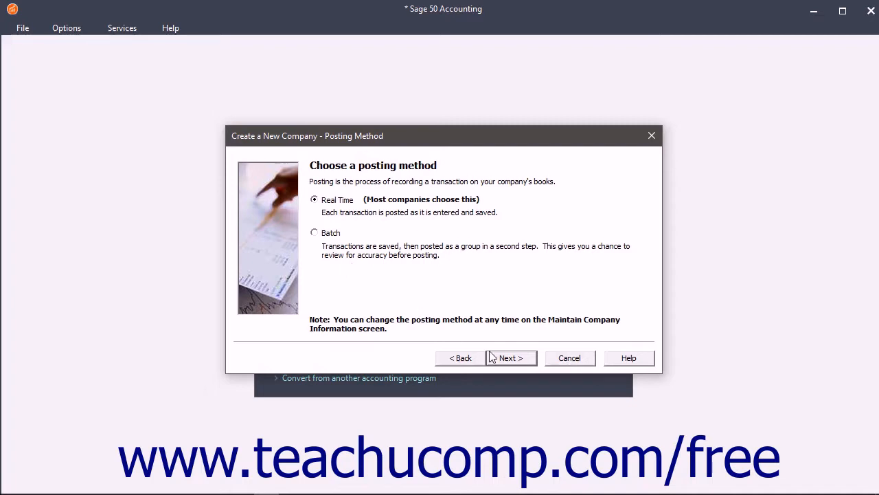
# Accept real-time posting and 12 monthly periods, reaching the Fiscal Year page at January 2017.
pyautogui.click(511, 357)
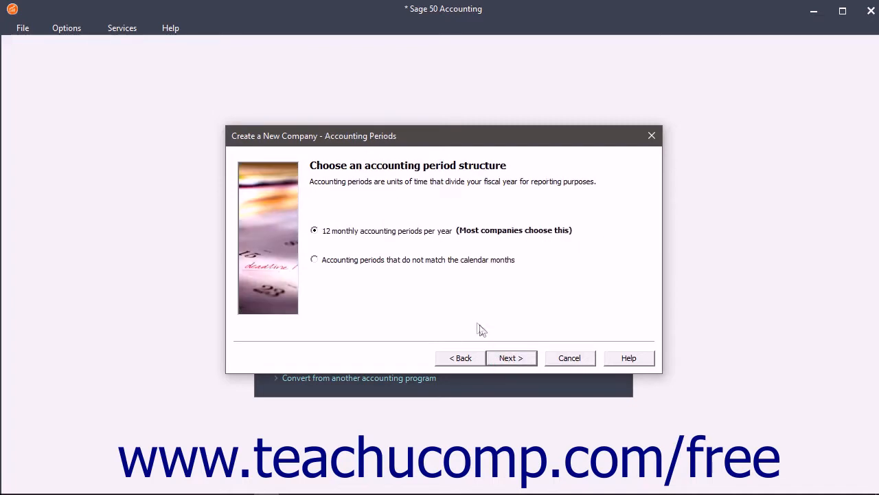
pyautogui.moveTo(476, 324)
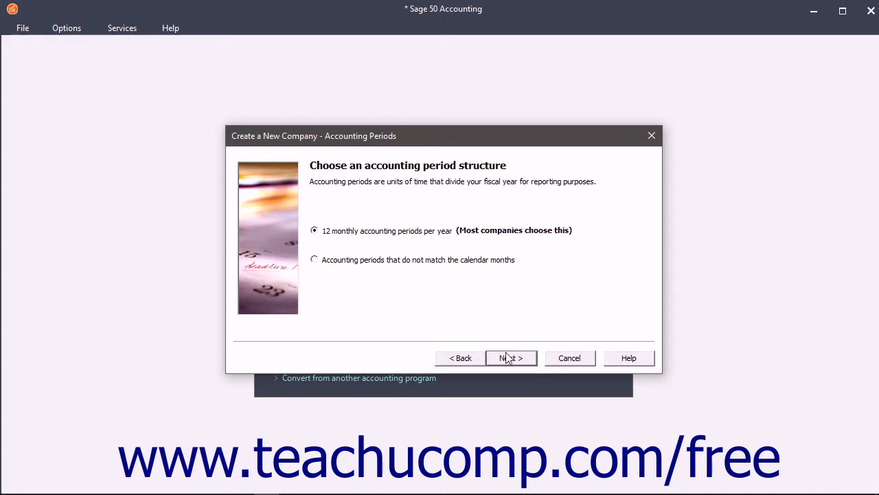
pyautogui.click(512, 358)
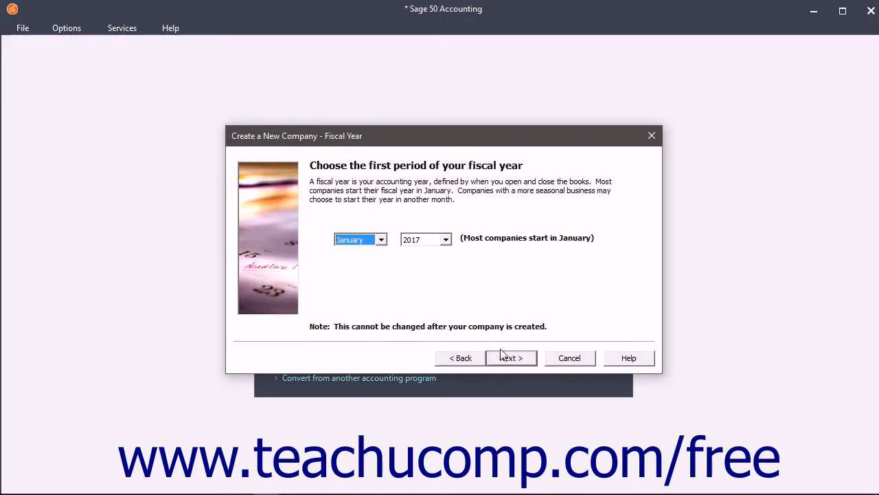
pyautogui.moveTo(397, 259)
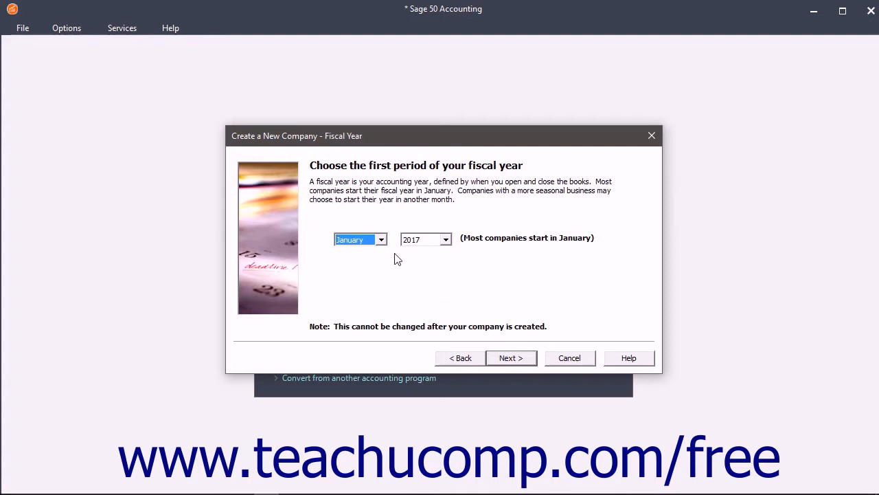
# Accept the January 2017 fiscal year to reach Finish, then request cancelling the wizard.
pyautogui.click(511, 357)
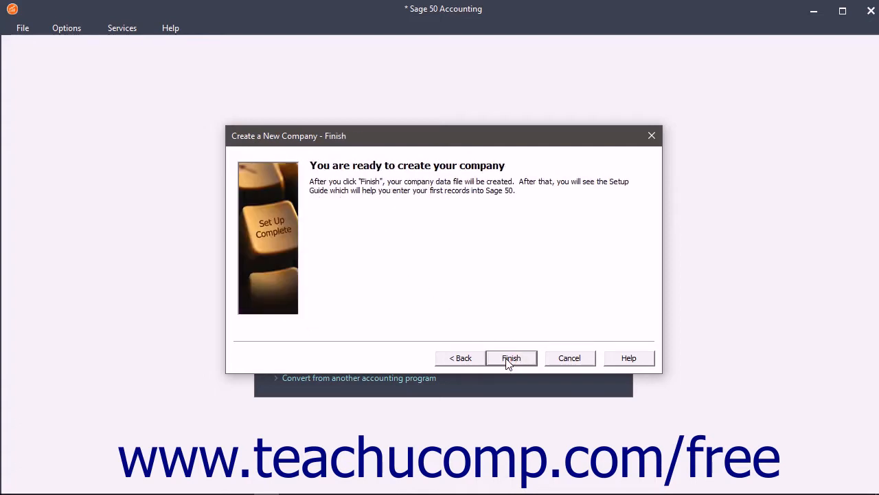
pyautogui.moveTo(493, 334)
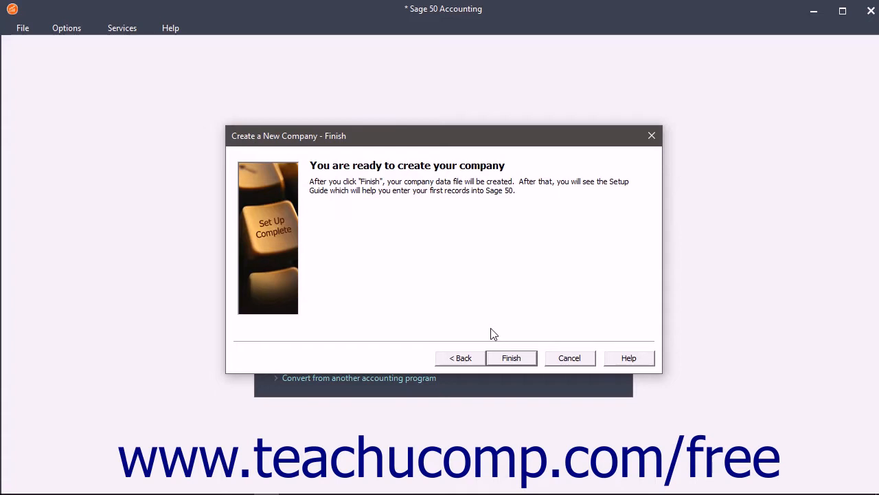
pyautogui.click(569, 357)
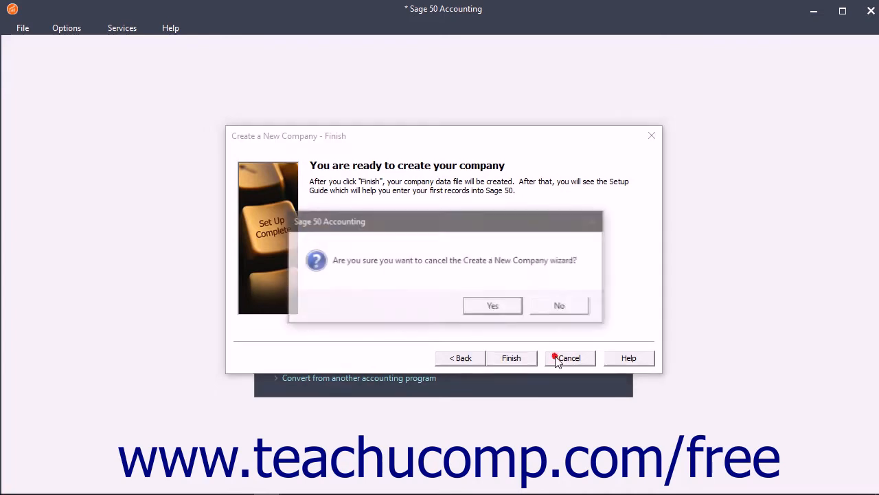